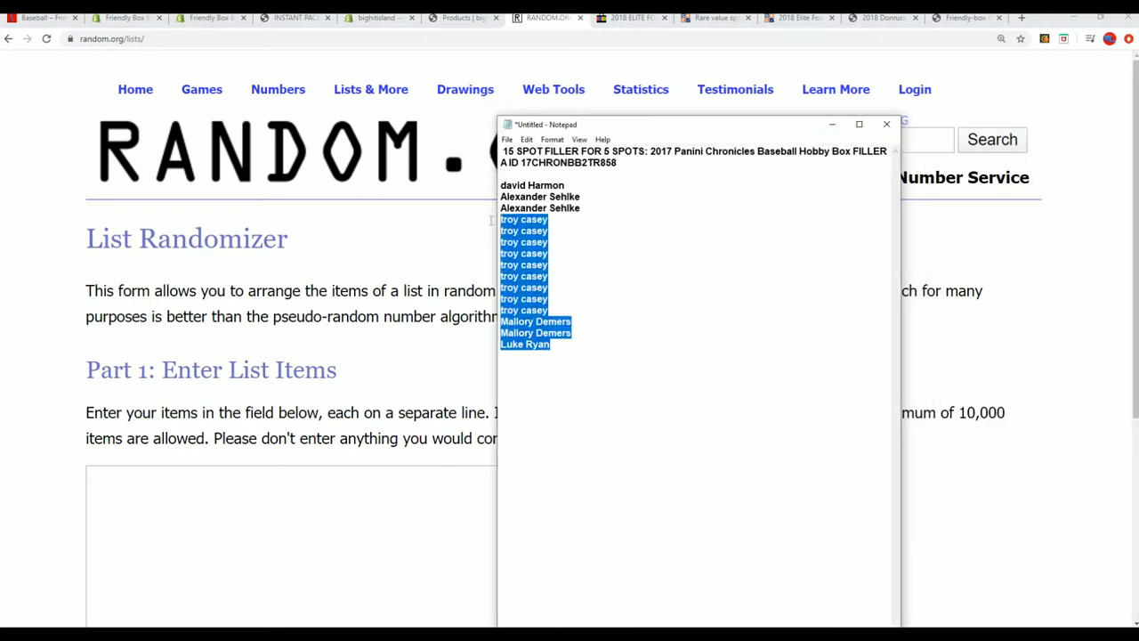
Copy the participant names from Notepad, paste them into the List Randomizer and shuffle the 15 entries
{"action": "right_click", "coordinate": [532, 185]}
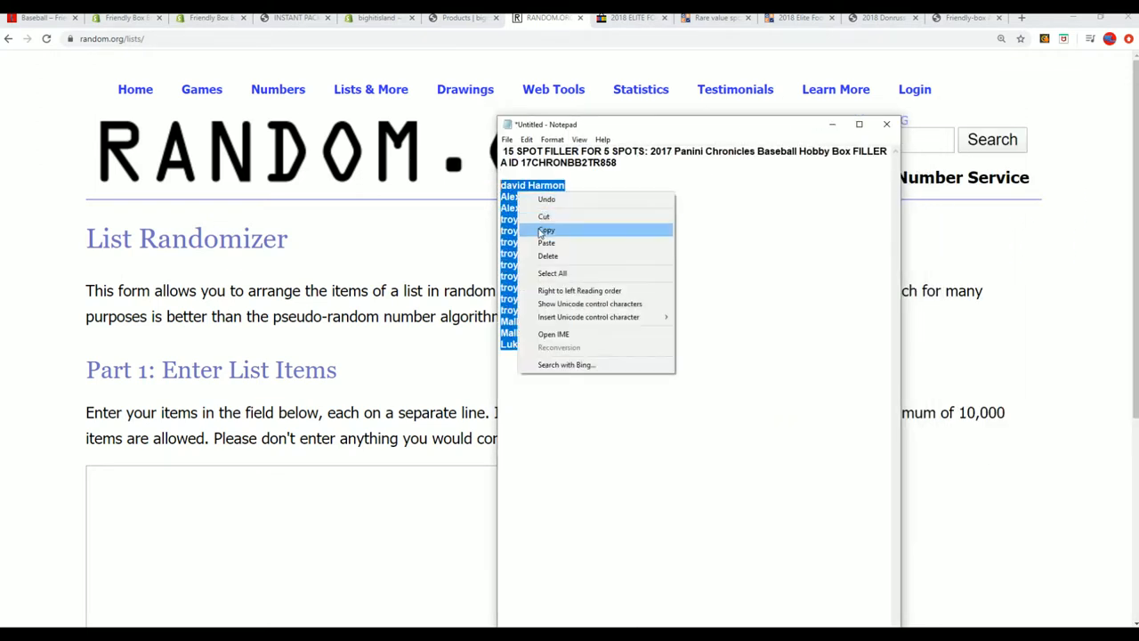
{"action": "left_click", "coordinate": [546, 229]}
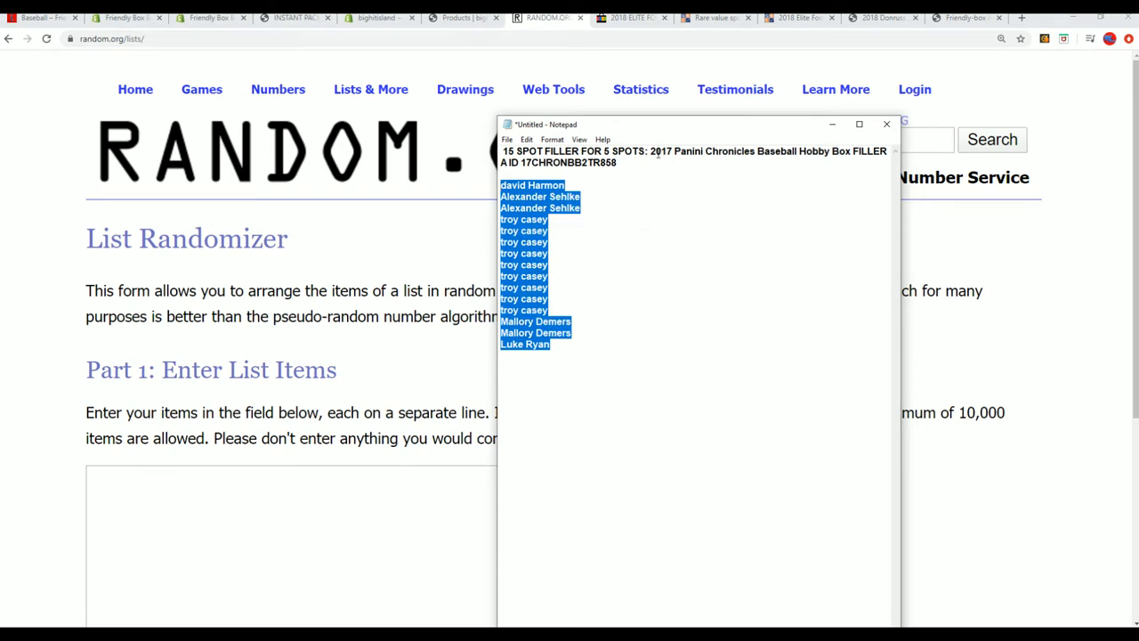
{"action": "double_click", "coordinate": [662, 149]}
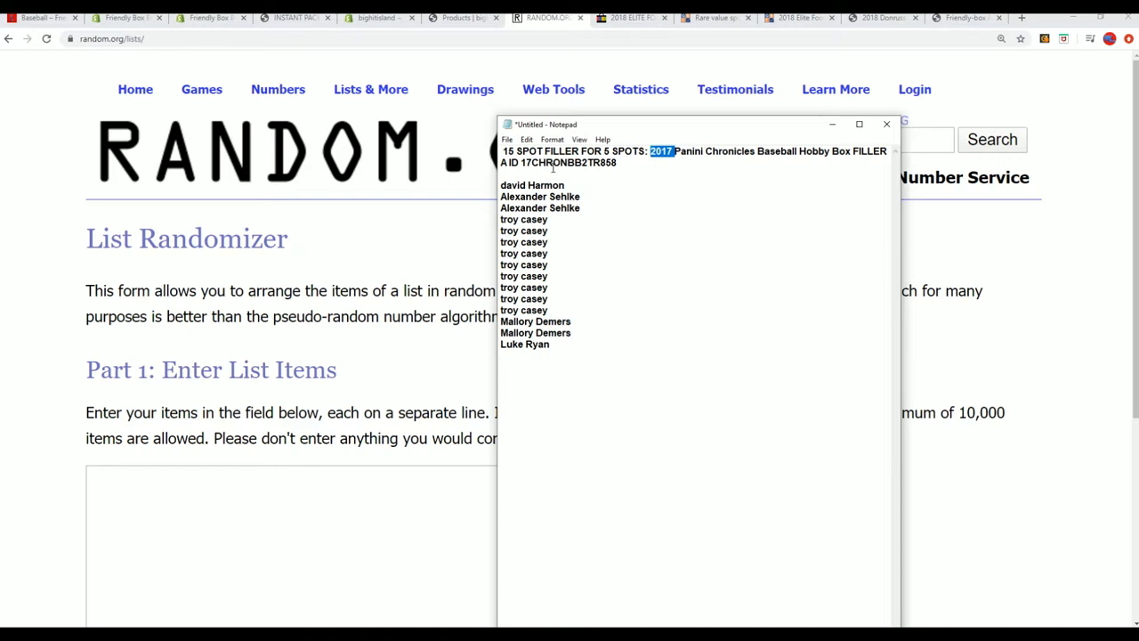
{"action": "mouse_move", "coordinate": [299, 406]}
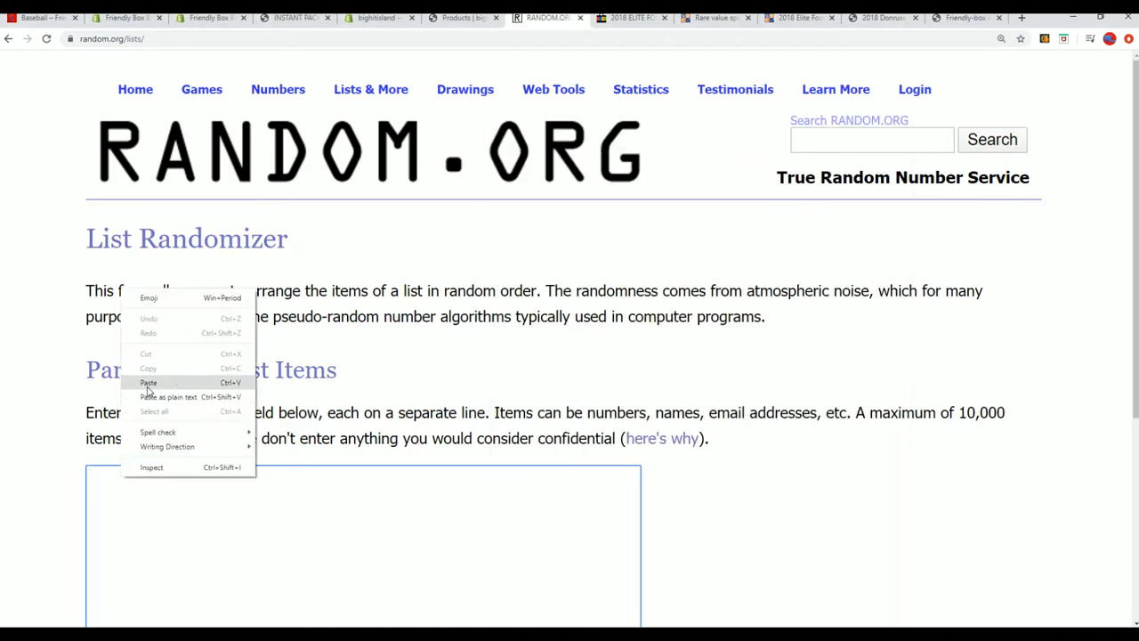
{"action": "left_click", "coordinate": [149, 383]}
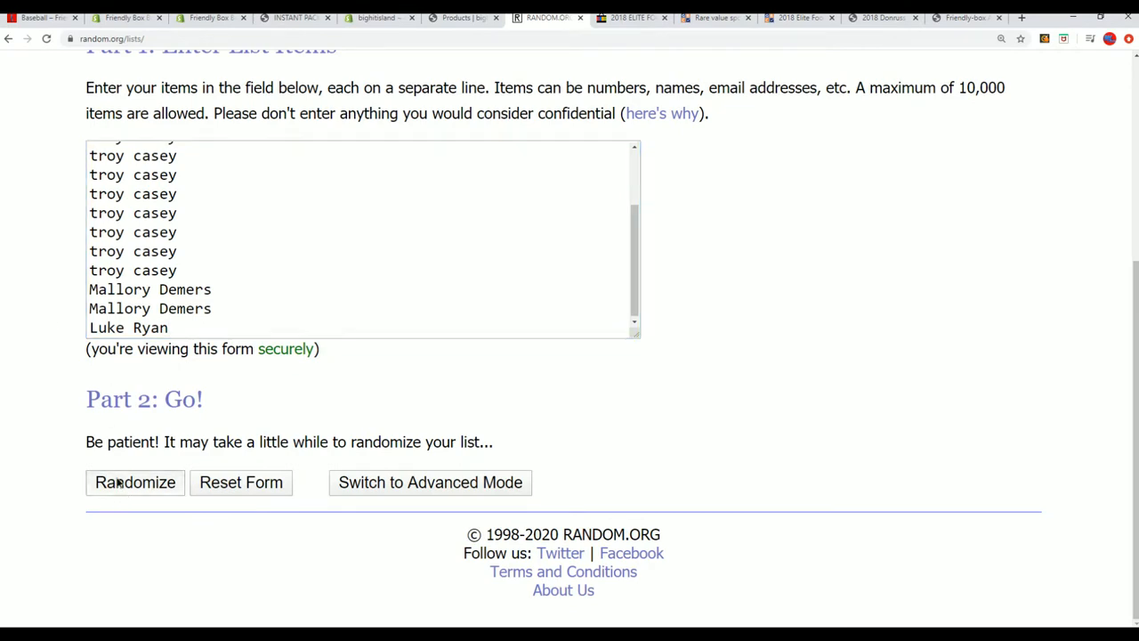
{"action": "left_click", "coordinate": [135, 480]}
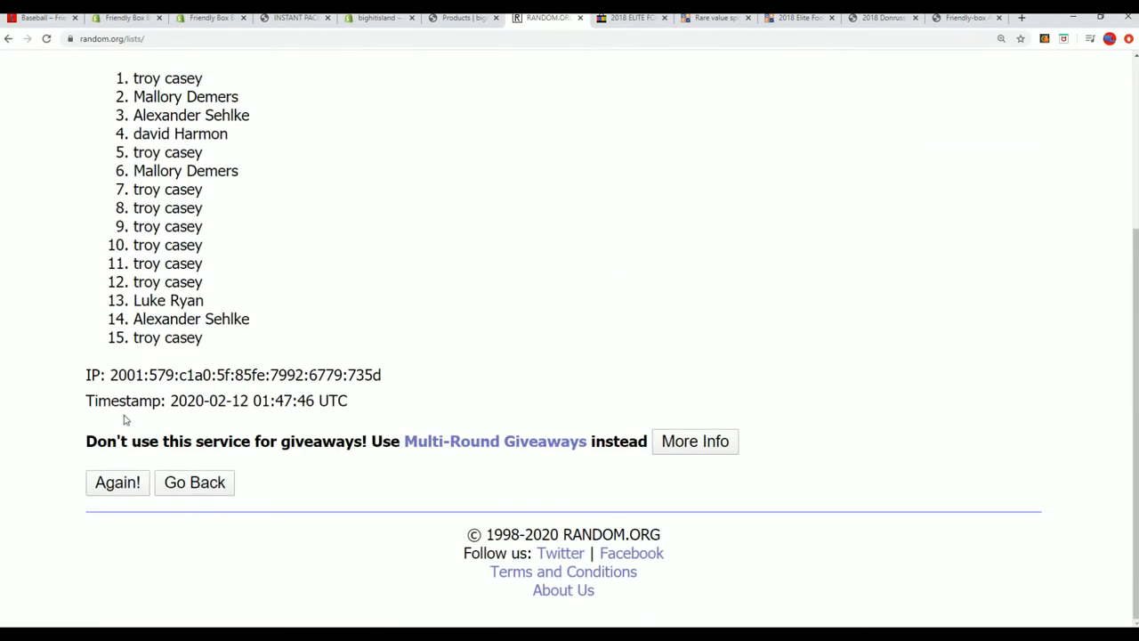
Re-randomize the list five more times with Again! and select the top five resulting names
{"action": "left_click", "coordinate": [117, 483]}
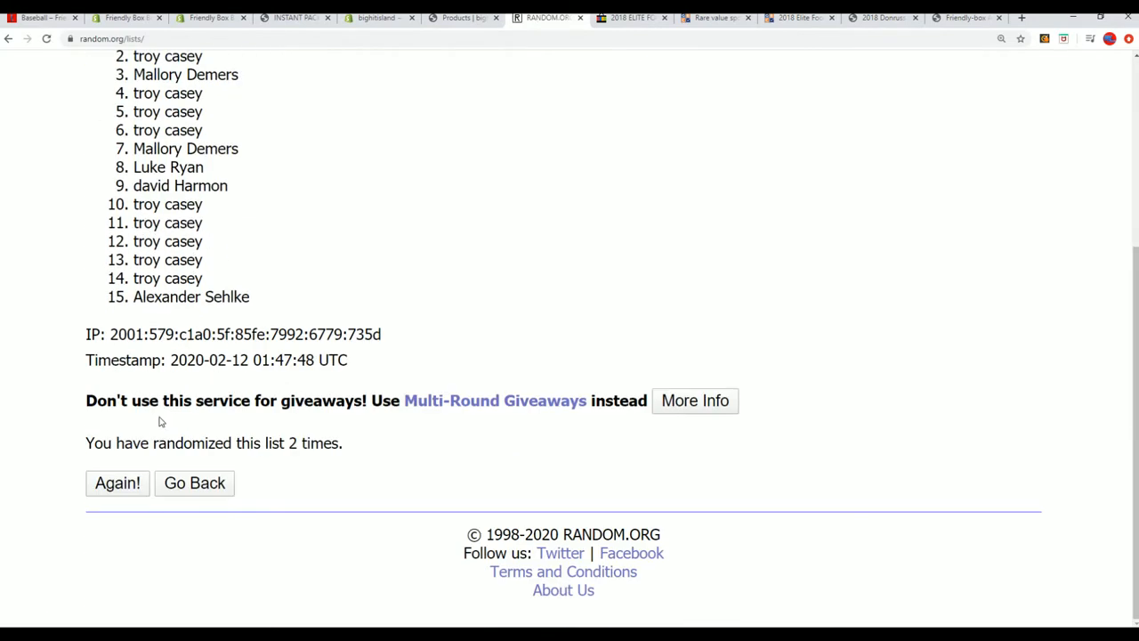
{"action": "left_click", "coordinate": [117, 483]}
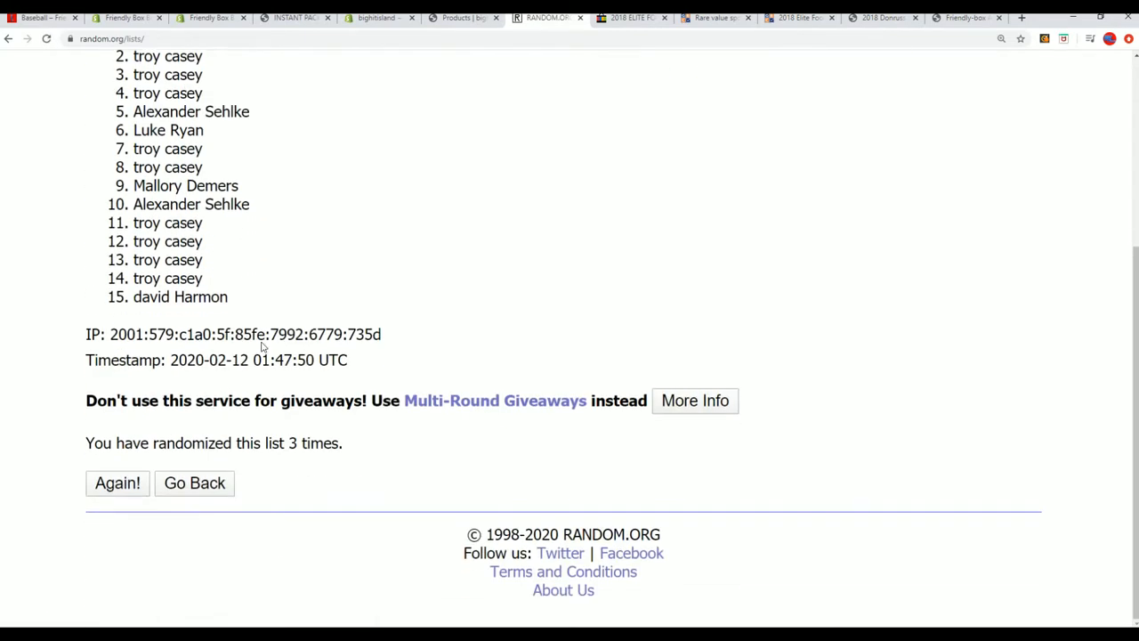
{"action": "left_click", "coordinate": [117, 483]}
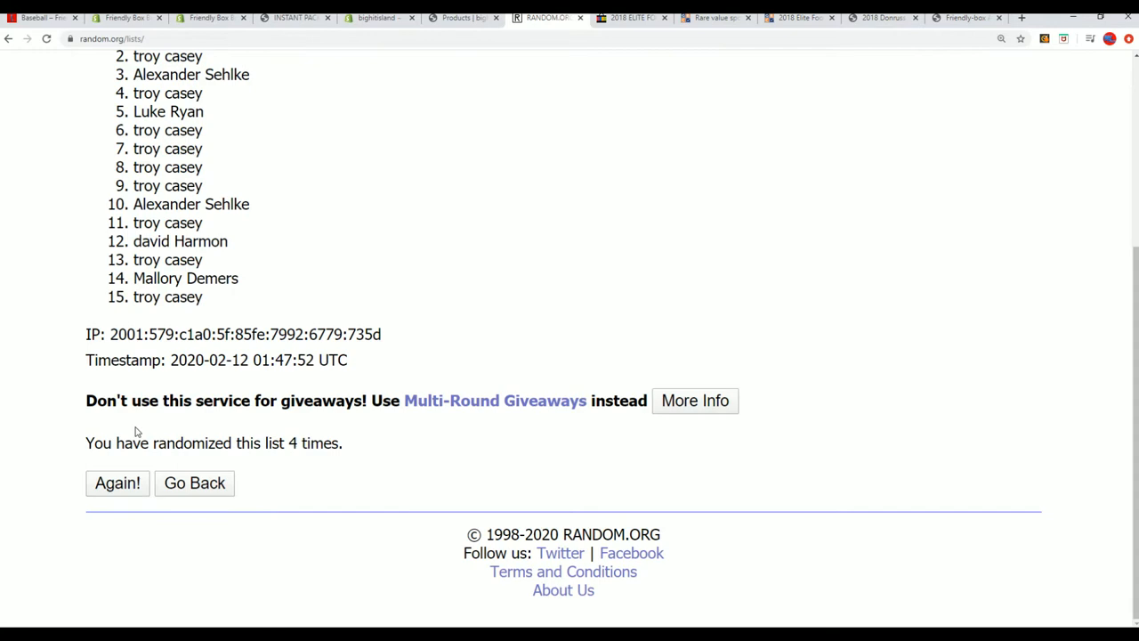
{"action": "left_click", "coordinate": [118, 483]}
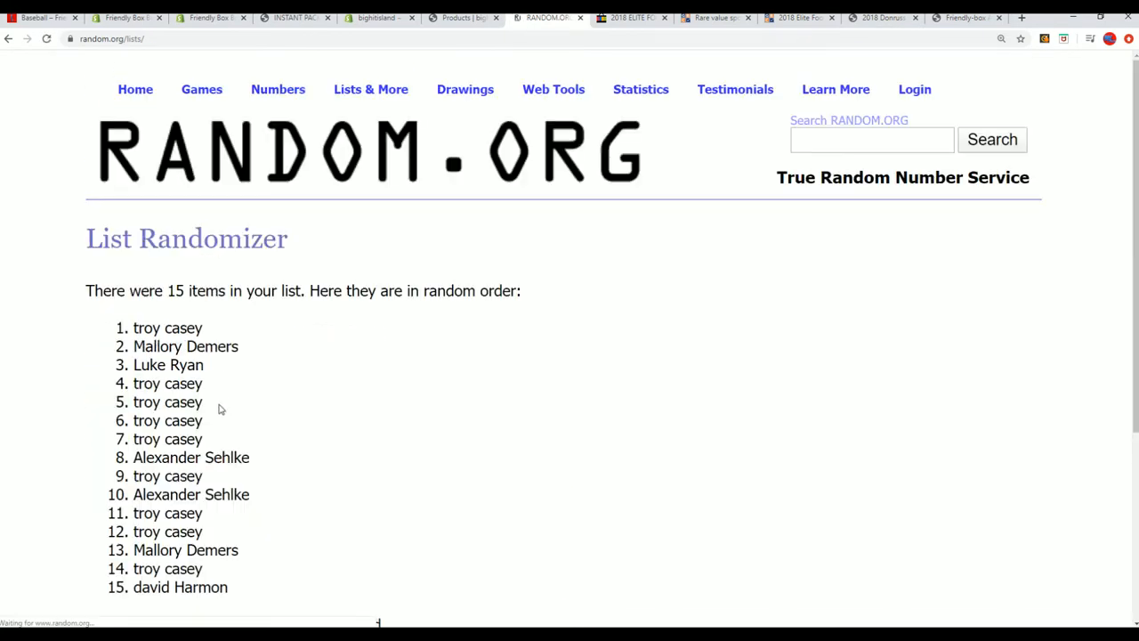
{"action": "scroll", "scroll_direction": "down", "scroll_amount": 3}
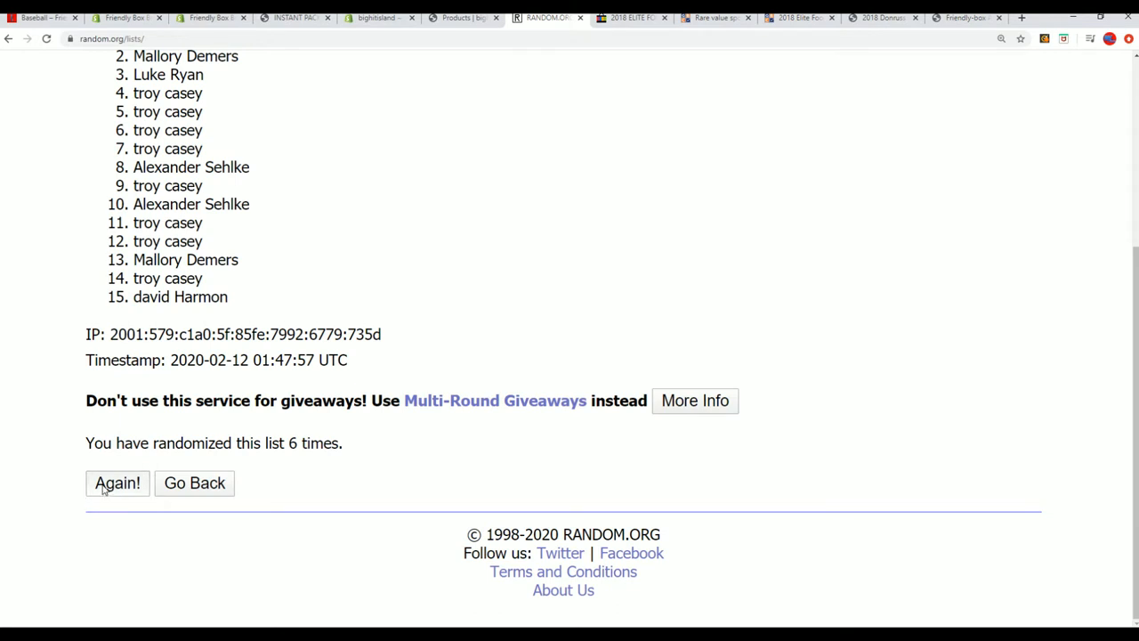
{"action": "left_click", "coordinate": [118, 483]}
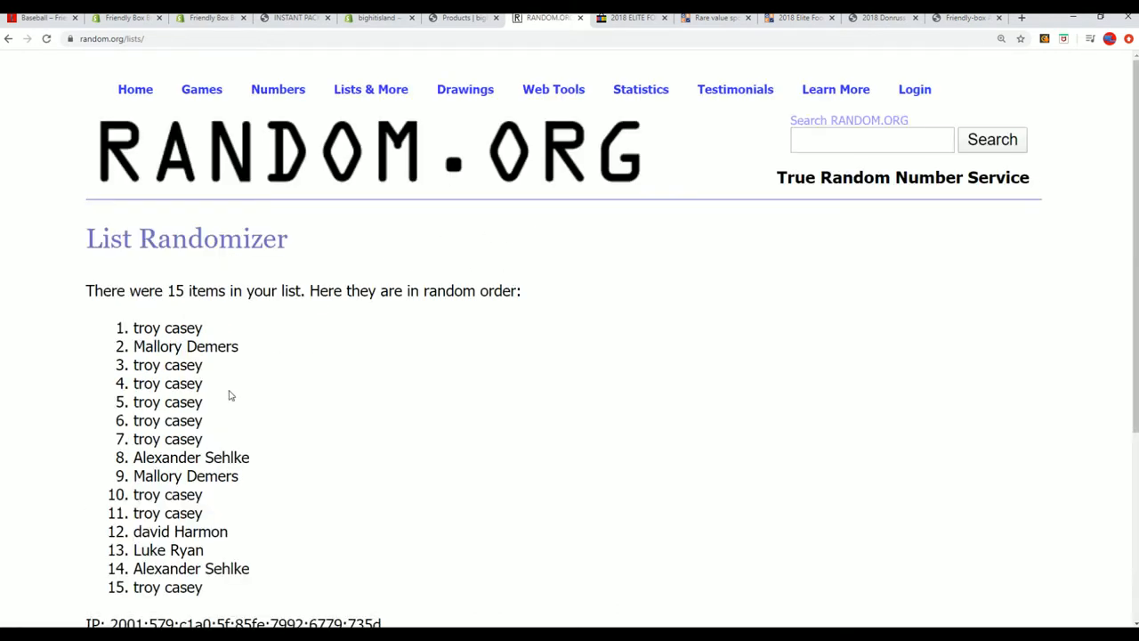
{"action": "left_click_drag", "start_coordinate": [133, 328], "coordinate": [203, 403]}
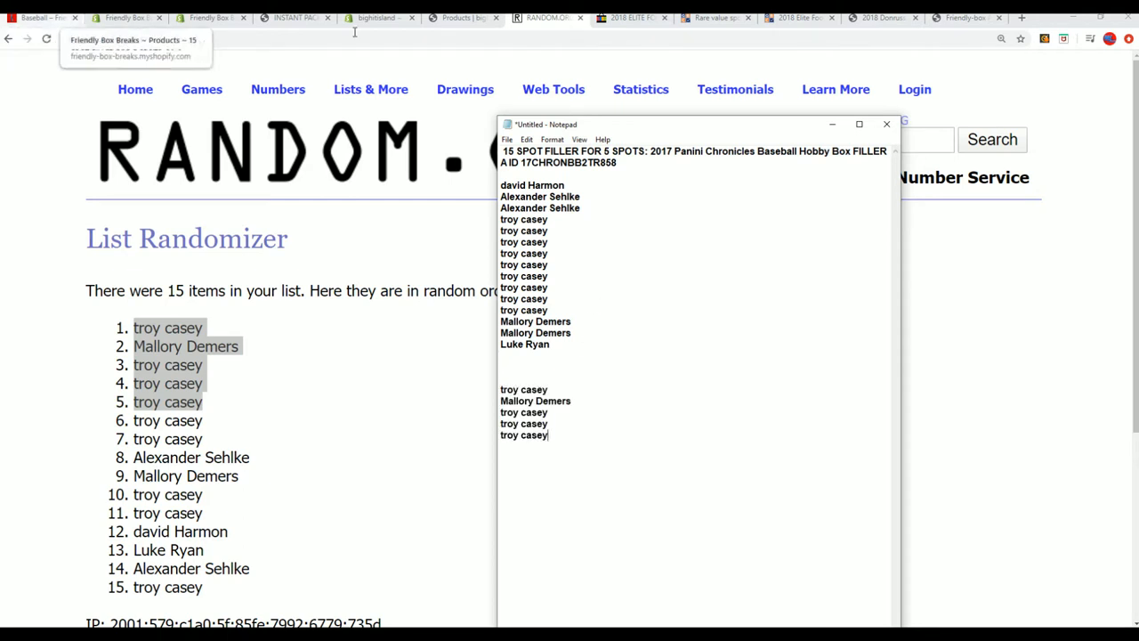
With the top five winners pasted in Notepad, switch to the Friendly Box Breaks store page
{"action": "left_click", "coordinate": [127, 18]}
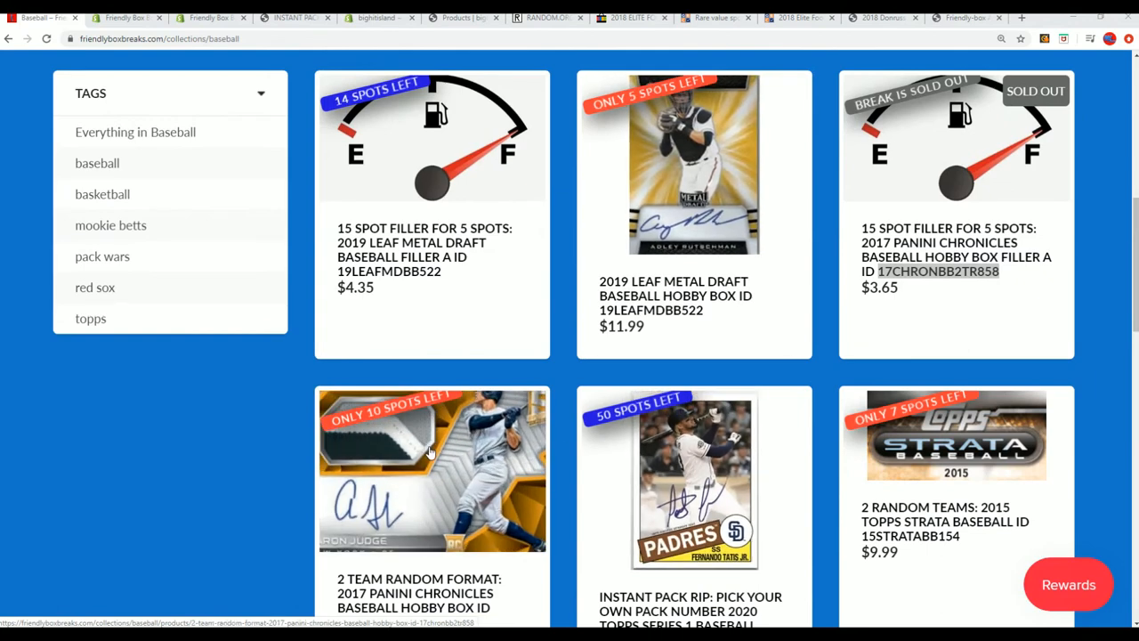
Navigate from Group Box and Case Breaks to the Football Breaks collection
{"action": "scroll", "scroll_direction": "up", "scroll_amount": 3}
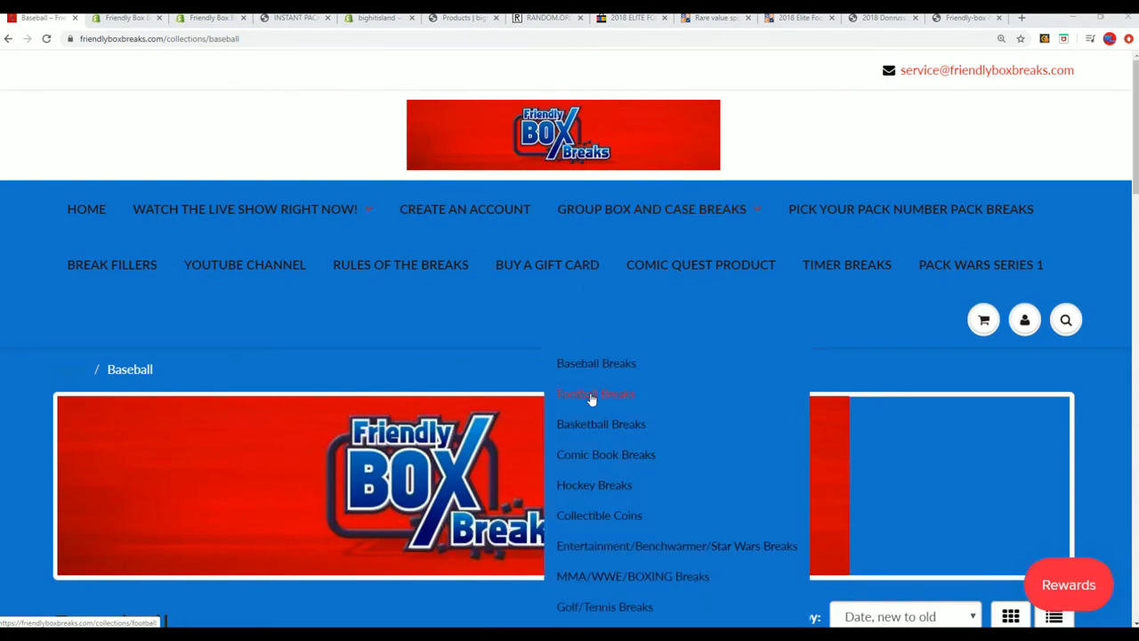
{"action": "mouse_move", "coordinate": [584, 408]}
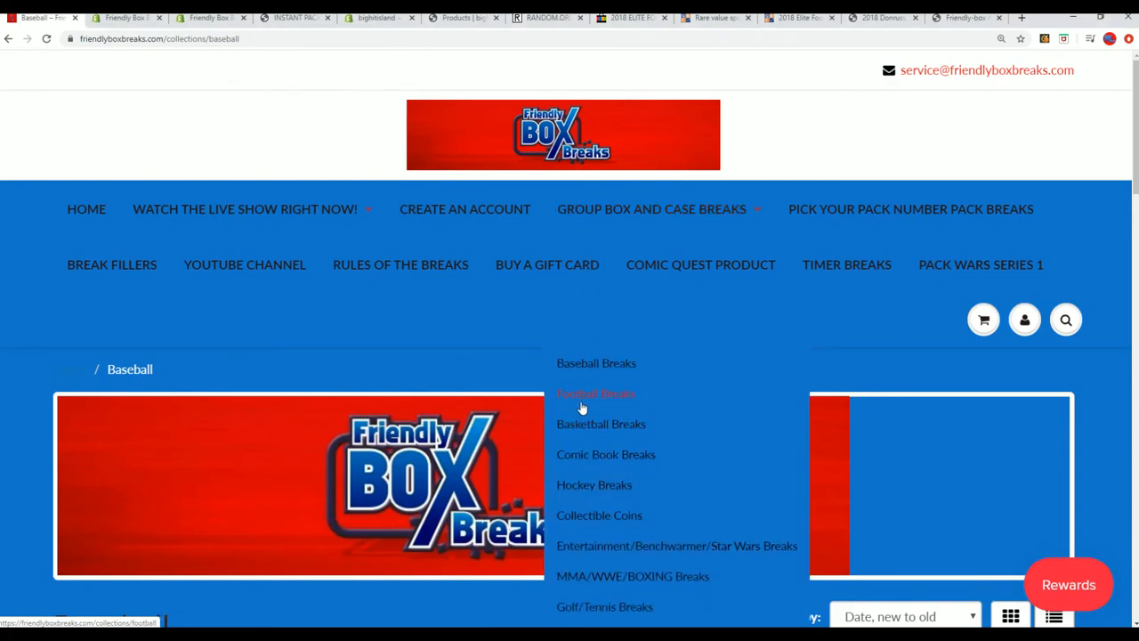
{"action": "left_click", "coordinate": [594, 393]}
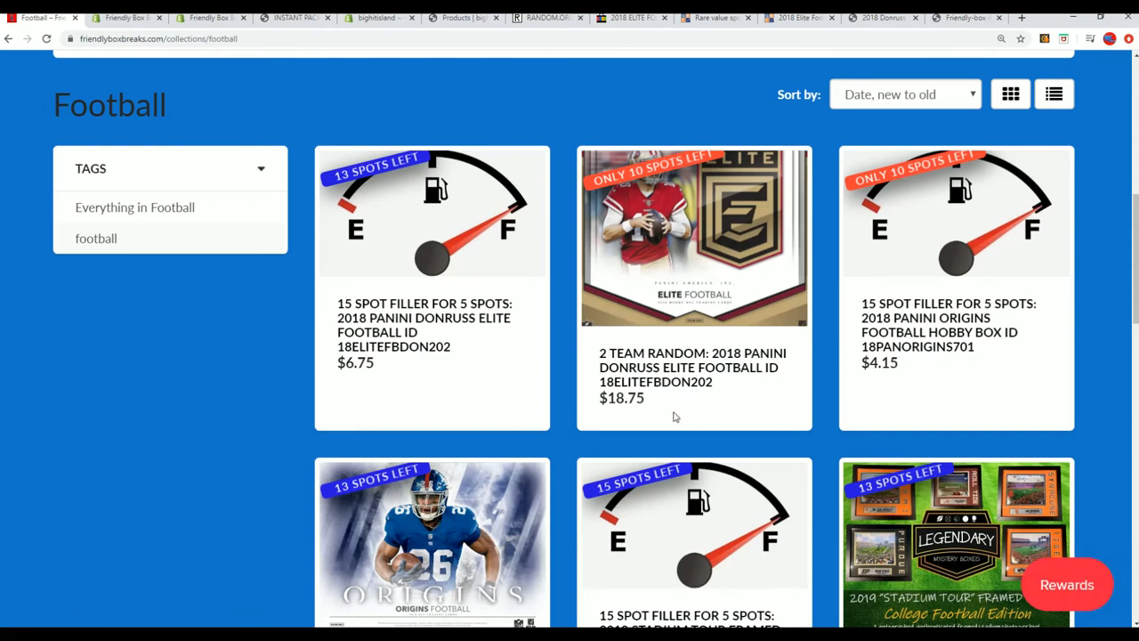
{"action": "scroll", "scroll_direction": "down", "scroll_amount": 3}
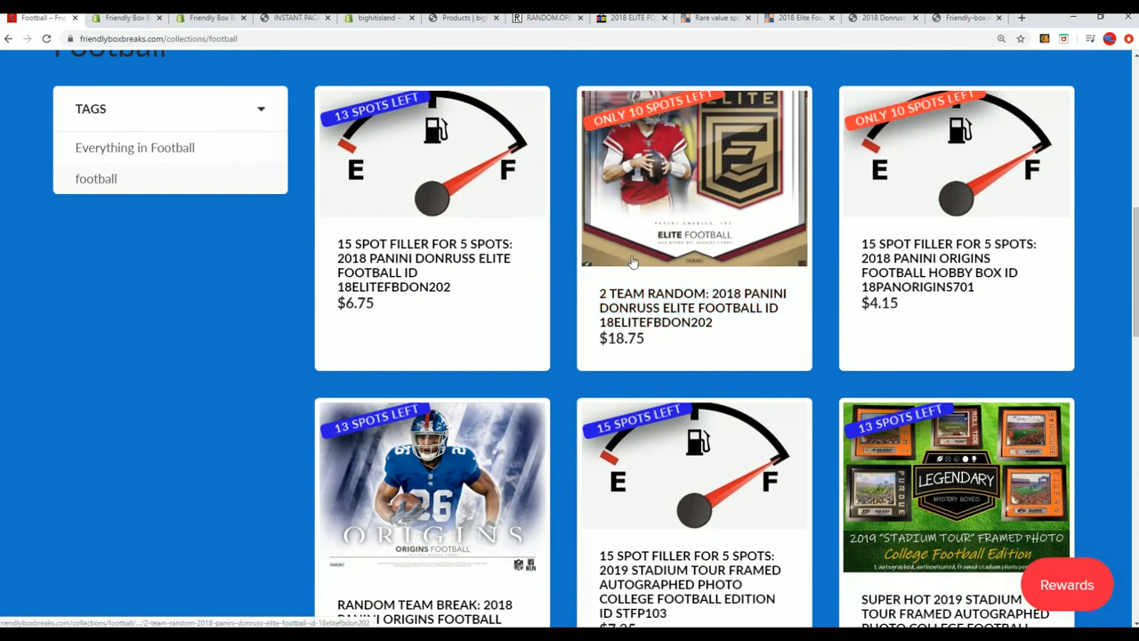
{"action": "scroll", "scroll_direction": "down", "scroll_amount": 3}
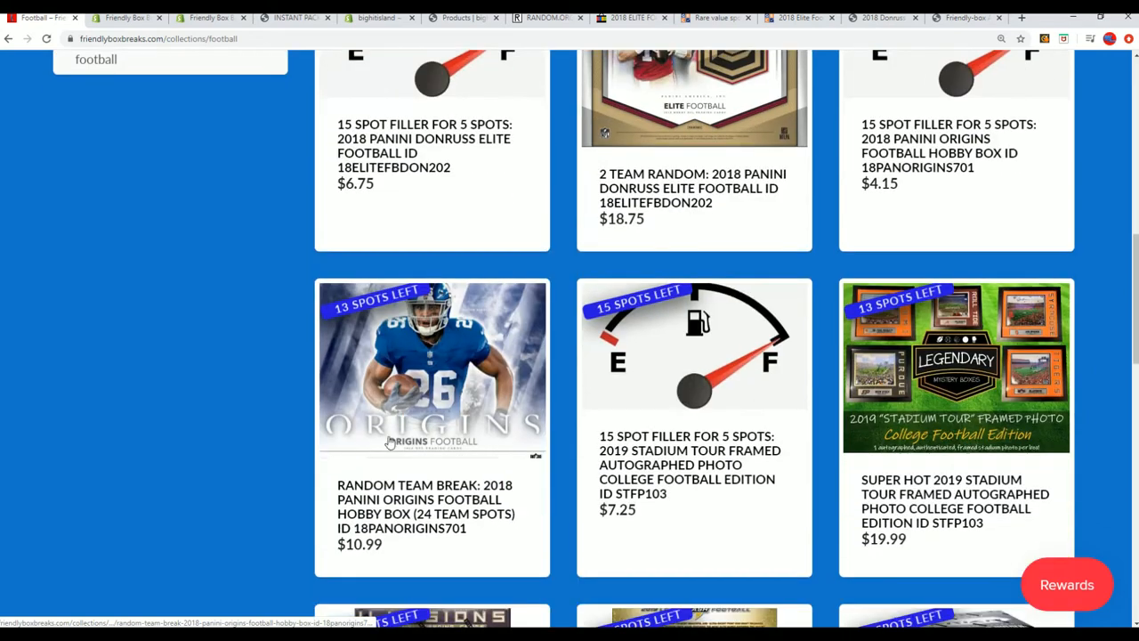
{"action": "mouse_move", "coordinate": [477, 432]}
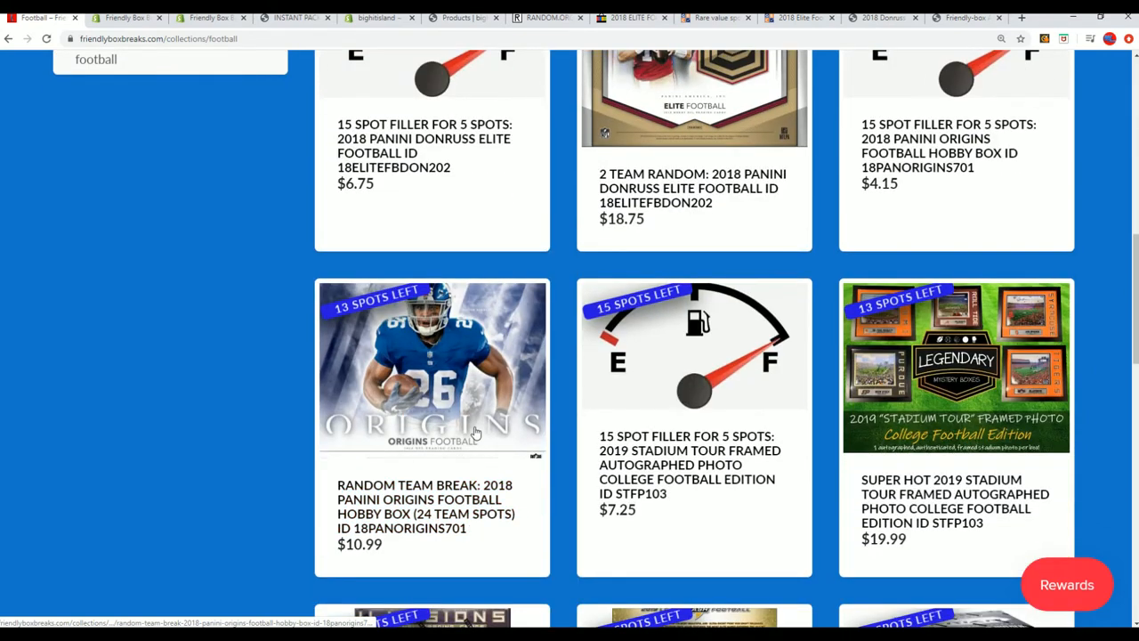
{"action": "scroll", "scroll_direction": "up", "scroll_amount": 3}
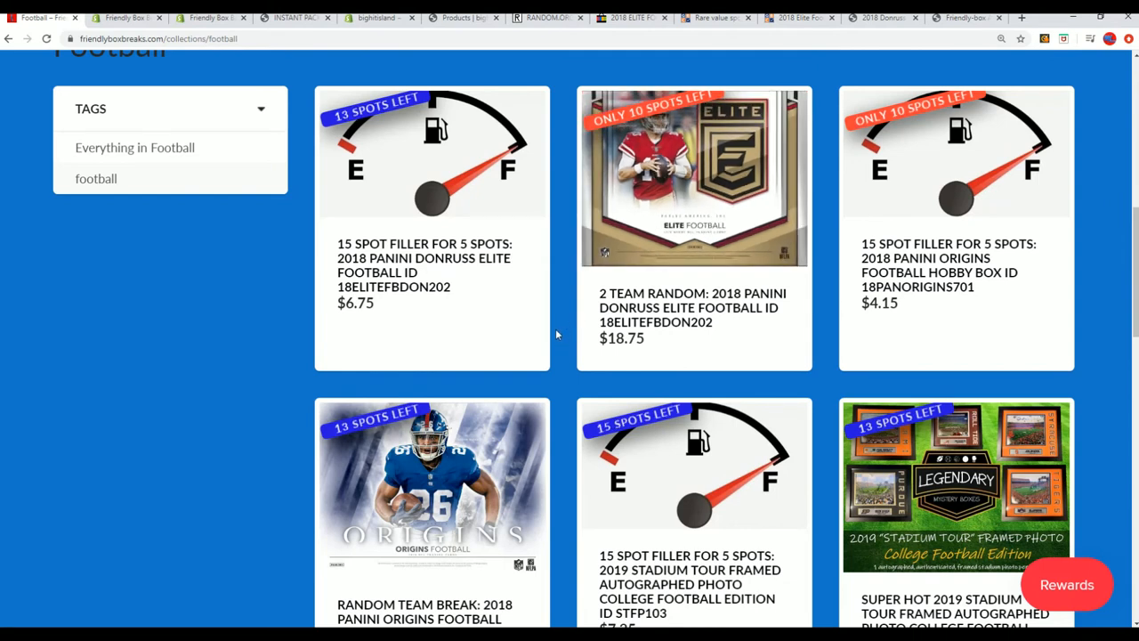
{"action": "mouse_move", "coordinate": [573, 320]}
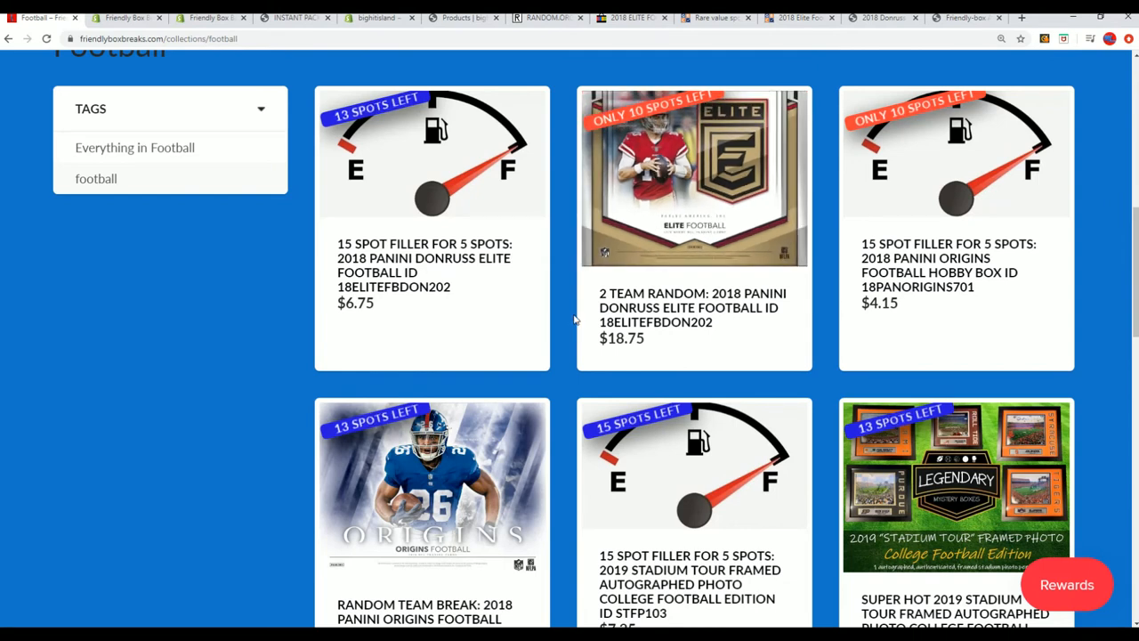